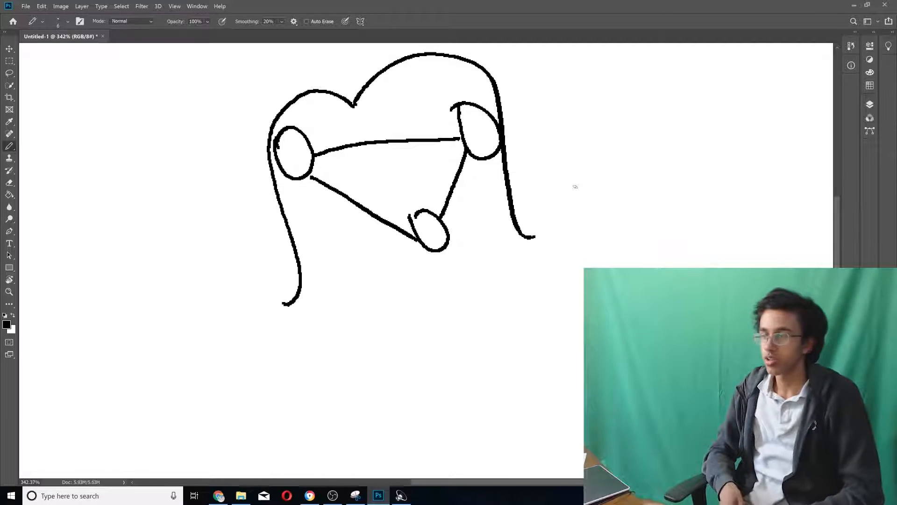
# - Undo the stray curve surrounding the three-node triangle graph
pyautogui.press('ctrl+z')
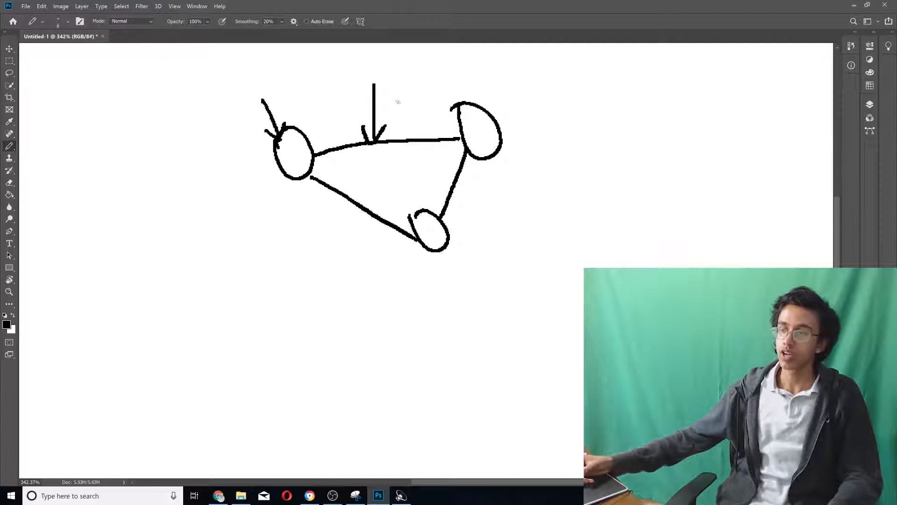
pyautogui.moveTo(411, 77)
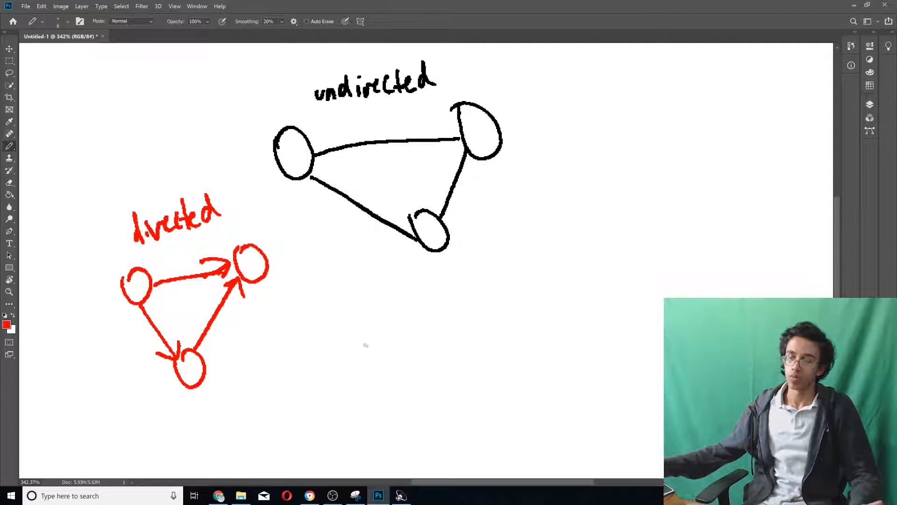
pyautogui.moveTo(374, 333)
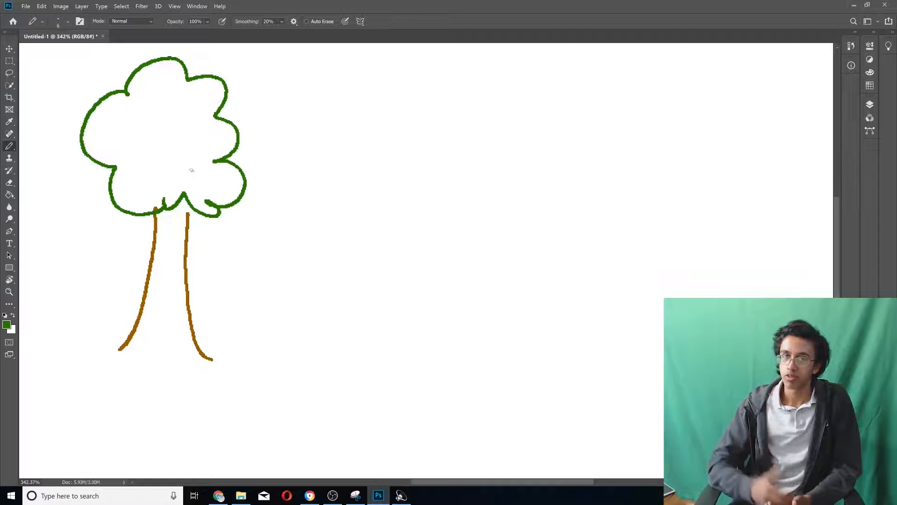
# - Sketch green strokes inside the tree's crown, undo the loops, and pick a tool from the toolbar
pyautogui.moveTo(183, 112); pyautogui.dragTo(183, 134)
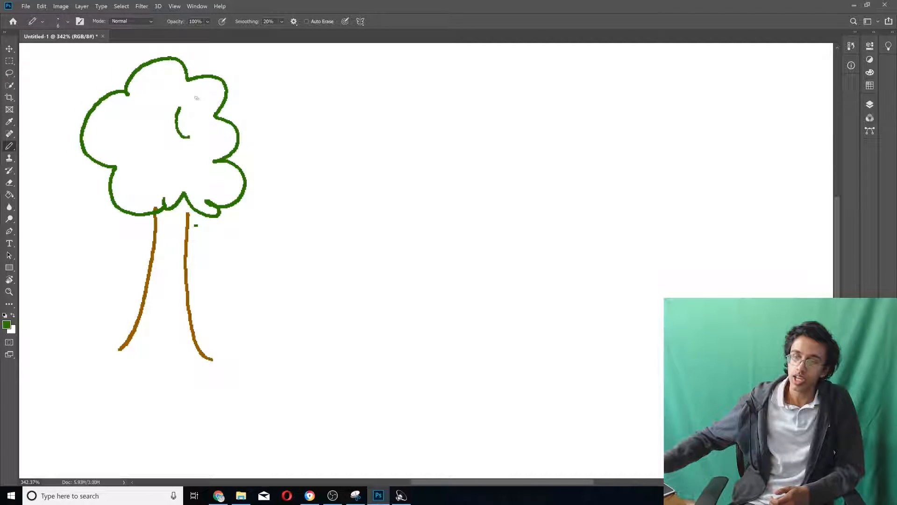
pyautogui.moveTo(189, 103); pyautogui.dragTo(178, 132)
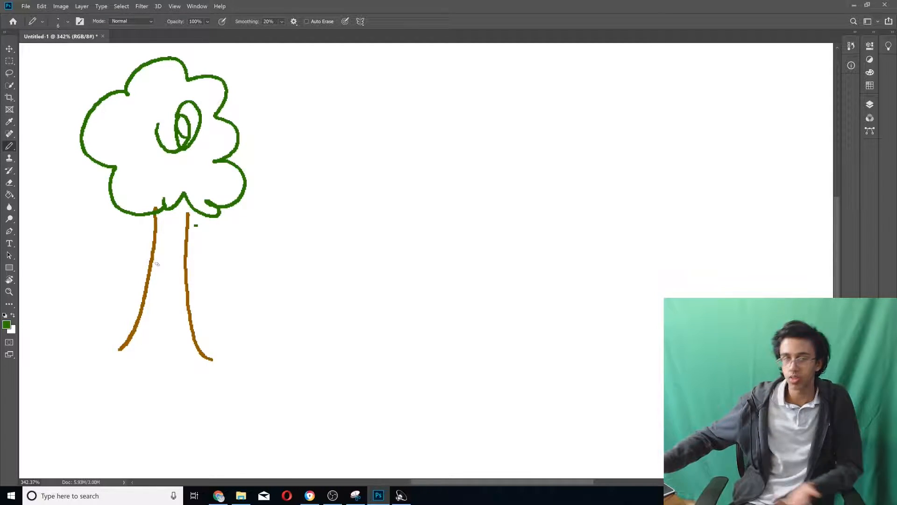
pyautogui.press('Ctrl+Z')
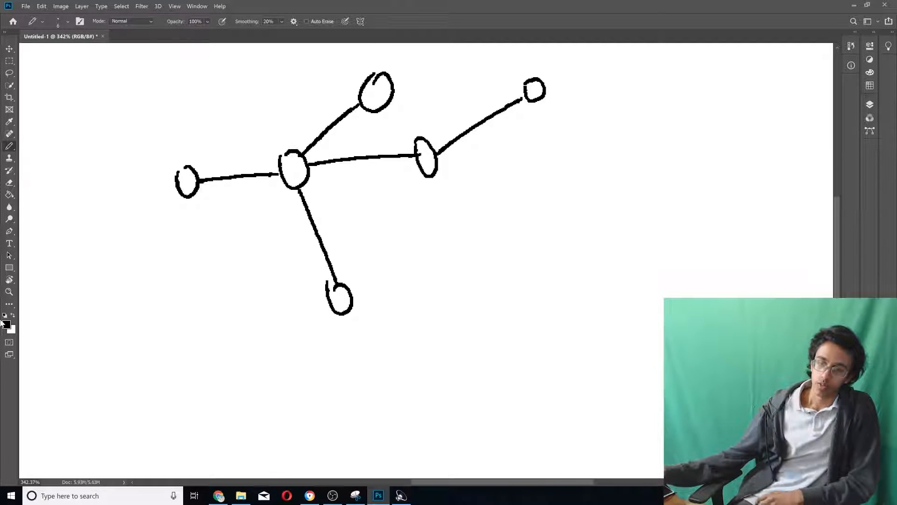
pyautogui.click(7, 324)
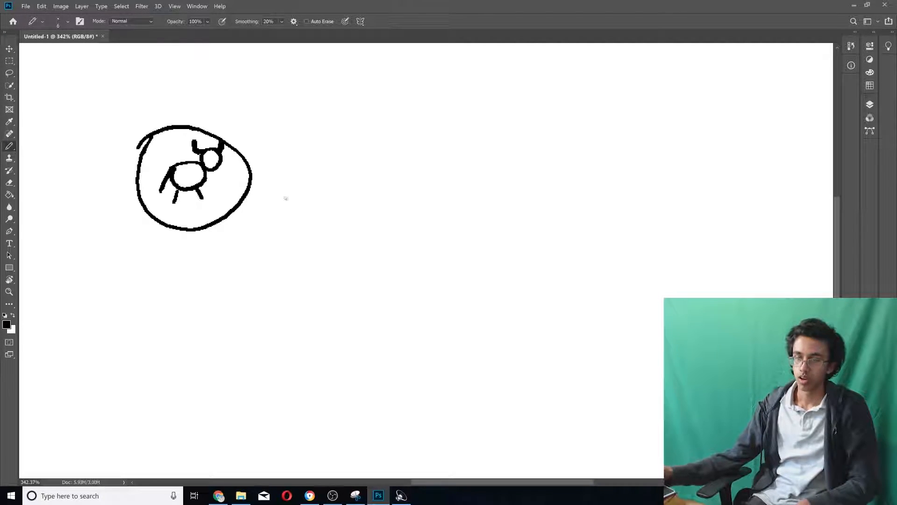
pyautogui.moveTo(256, 185)
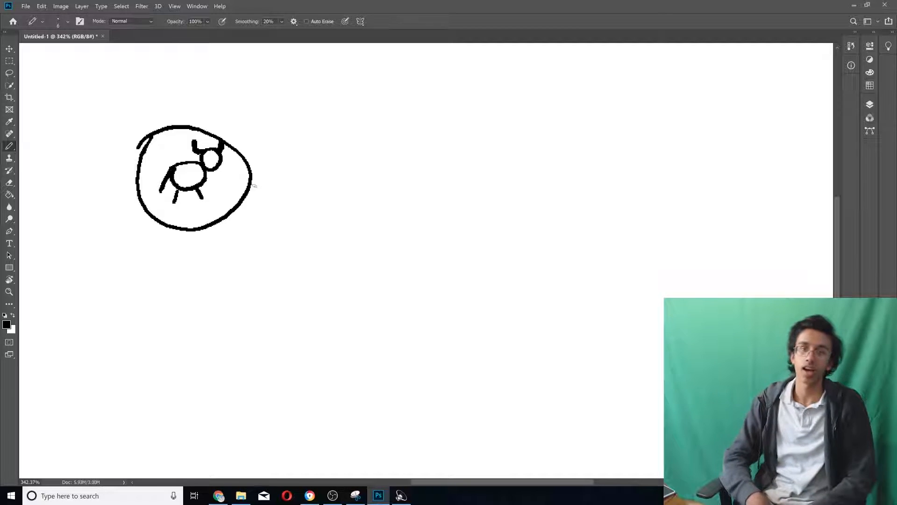
pyautogui.moveTo(381, 175)
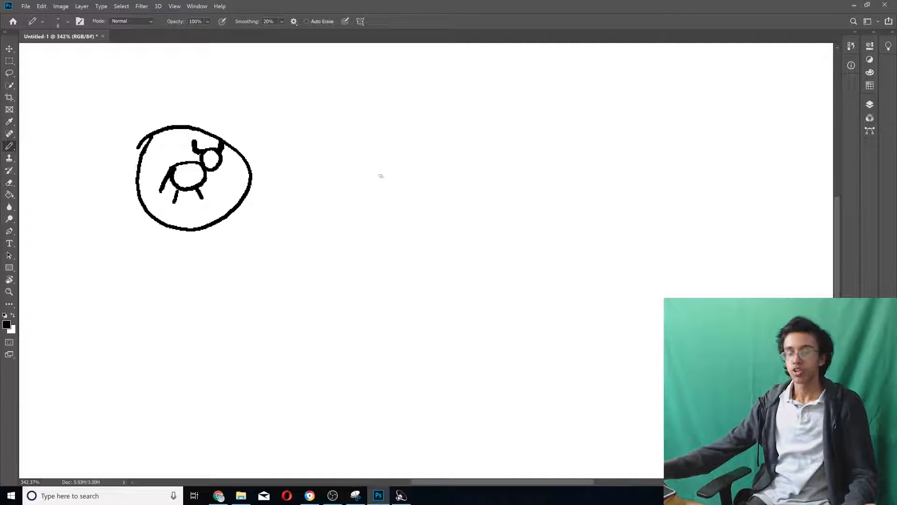
# - Add a brush stroke to finish the stick-figure animal doodle
pyautogui.moveTo(377, 114); pyautogui.dragTo(415, 218)
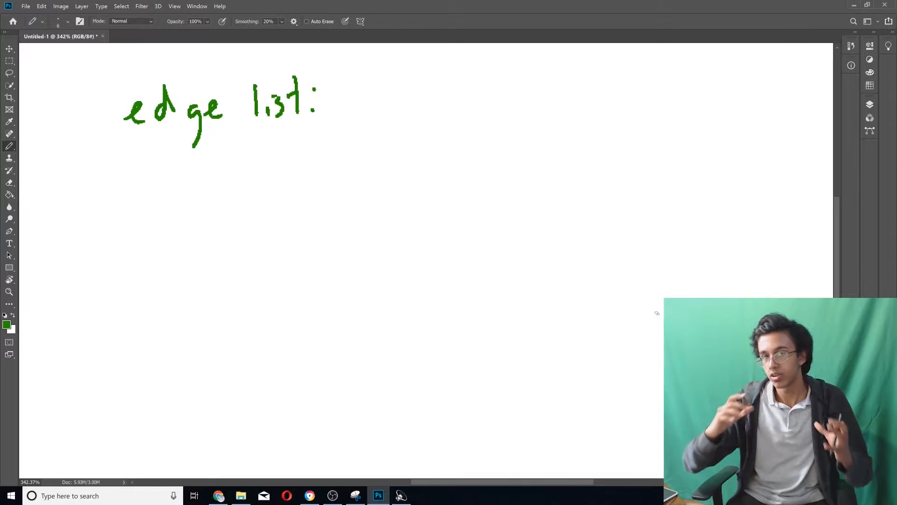
pyautogui.moveTo(385, 101)
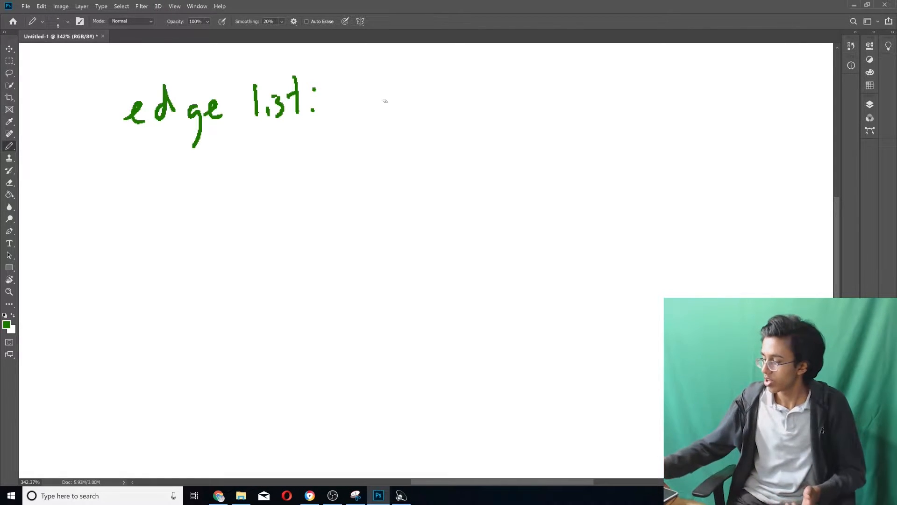